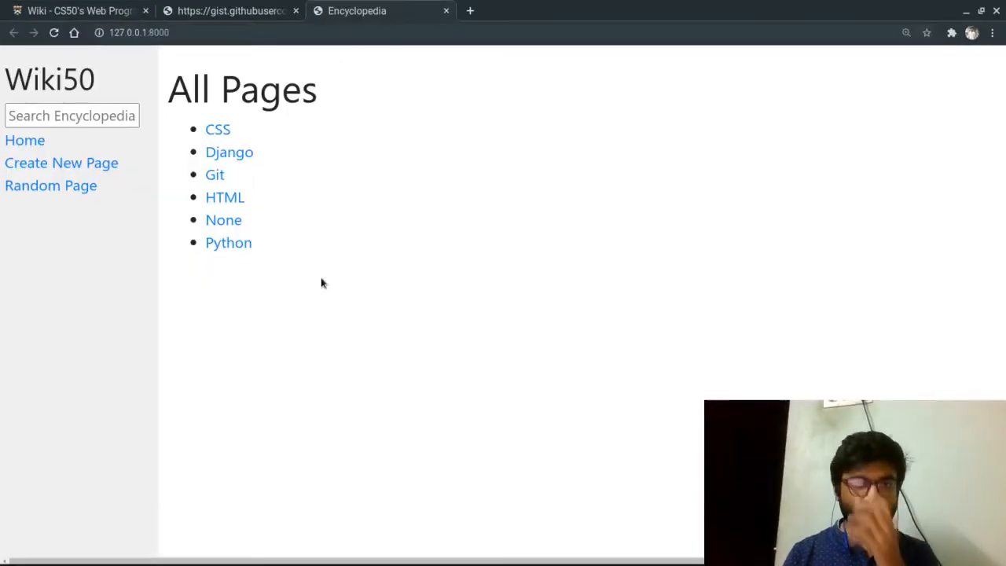
Load /wiki/CSS, show the 404 page for /wiki/test, and highlight the matching spec requirement.
{"action": "left_click", "coordinate": [75, 10]}
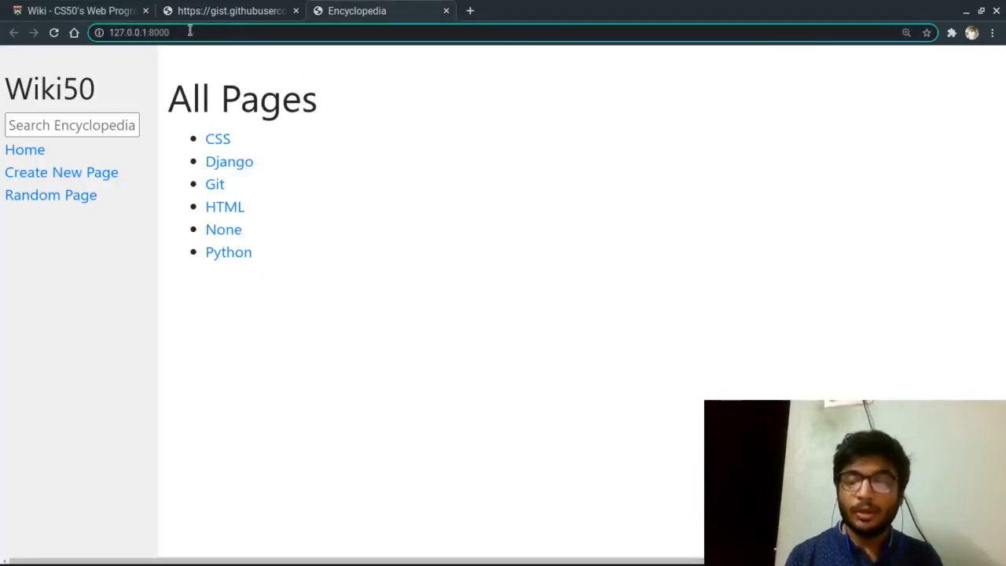
{"action": "left_click", "coordinate": [217, 139]}
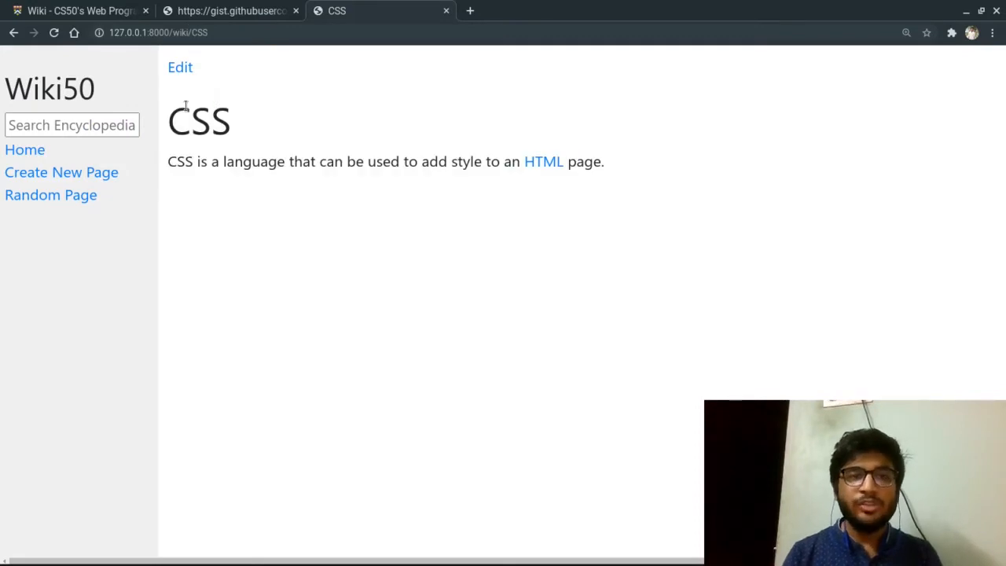
{"action": "left_click", "coordinate": [75, 11]}
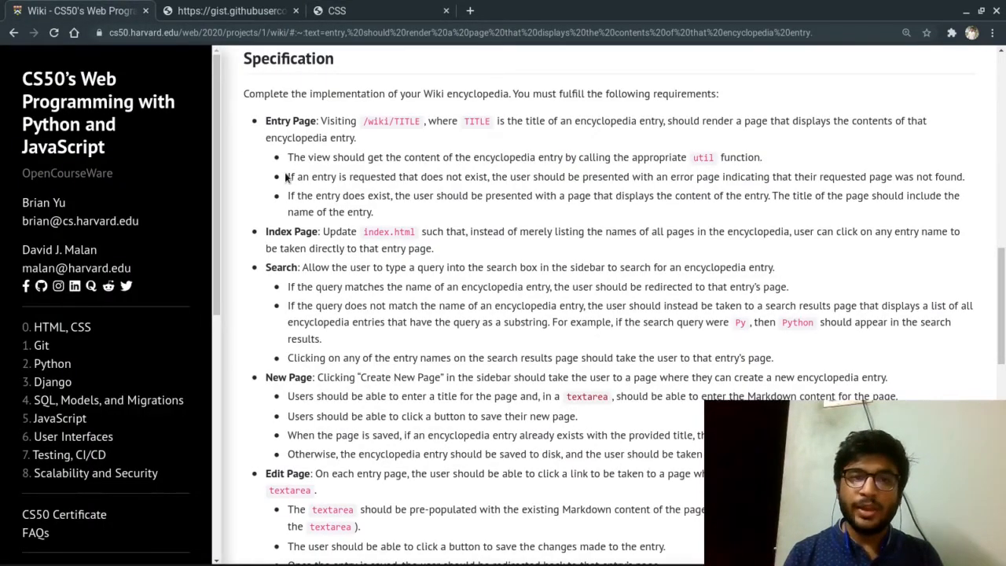
{"action": "left_click_drag", "start_coordinate": [286, 176], "coordinate": [520, 176]}
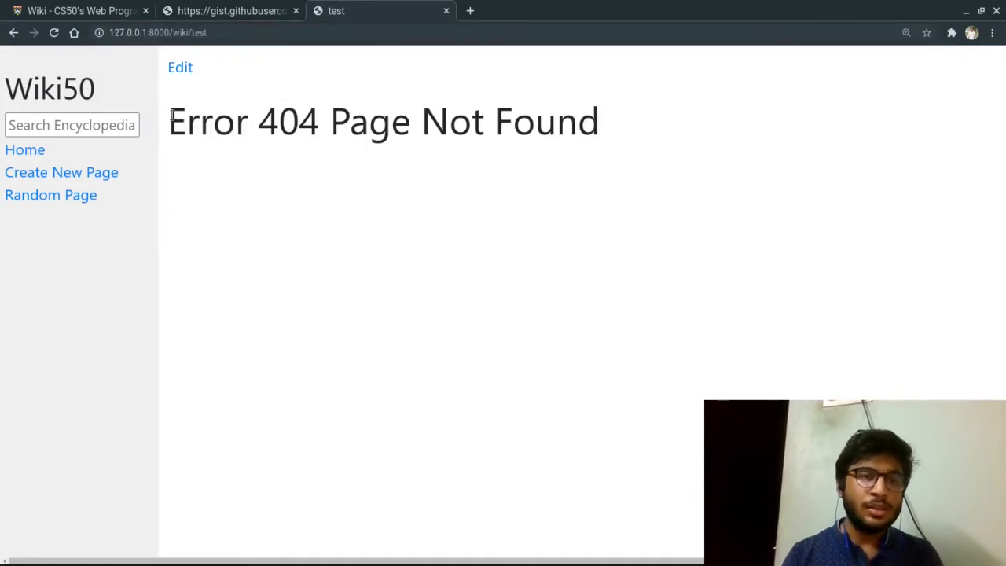
{"action": "left_click", "coordinate": [74, 10]}
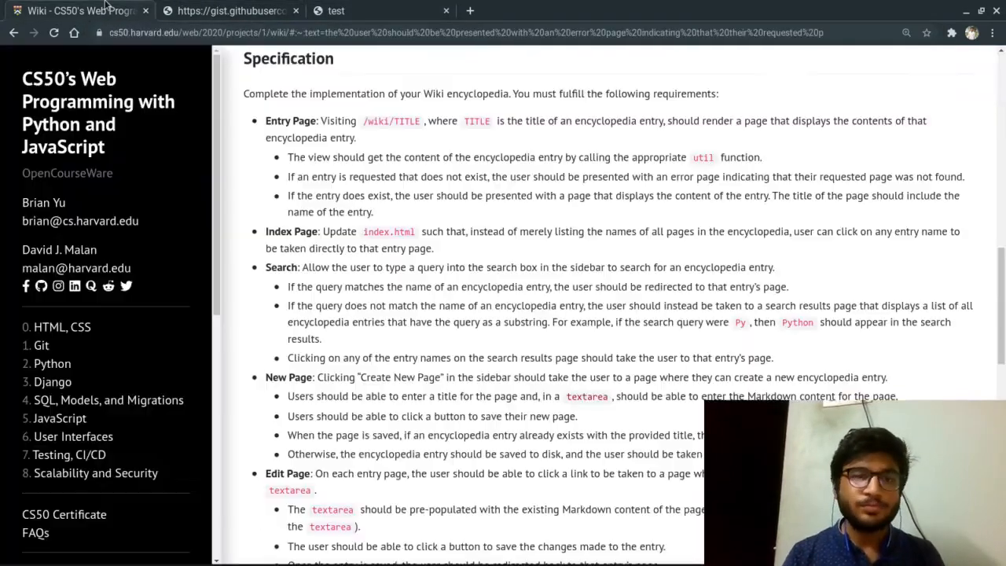
Open the HTML entry from the Wiki50 index.
{"action": "scroll", "scroll_direction": "down", "scroll_amount": 3}
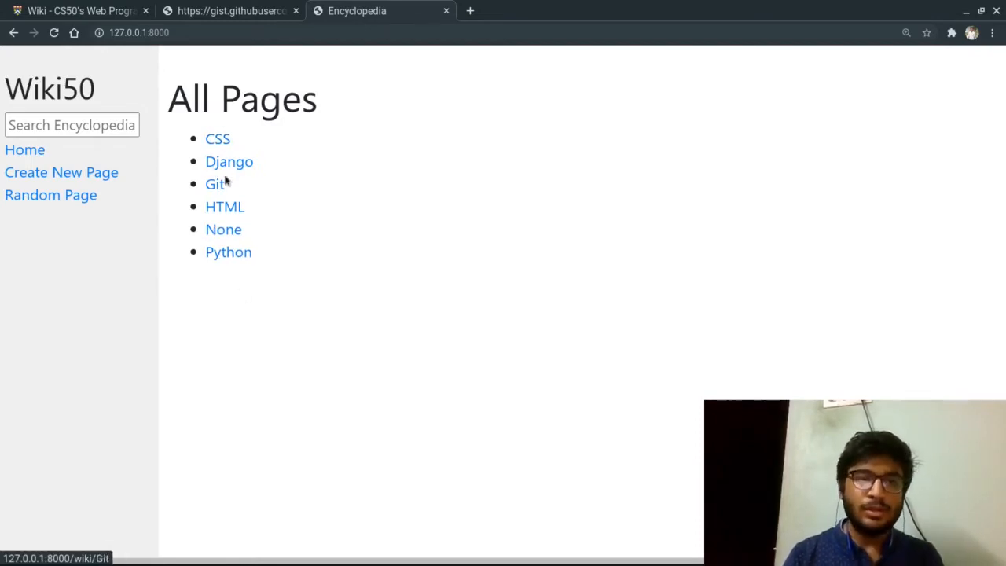
{"action": "mouse_move", "coordinate": [214, 184]}
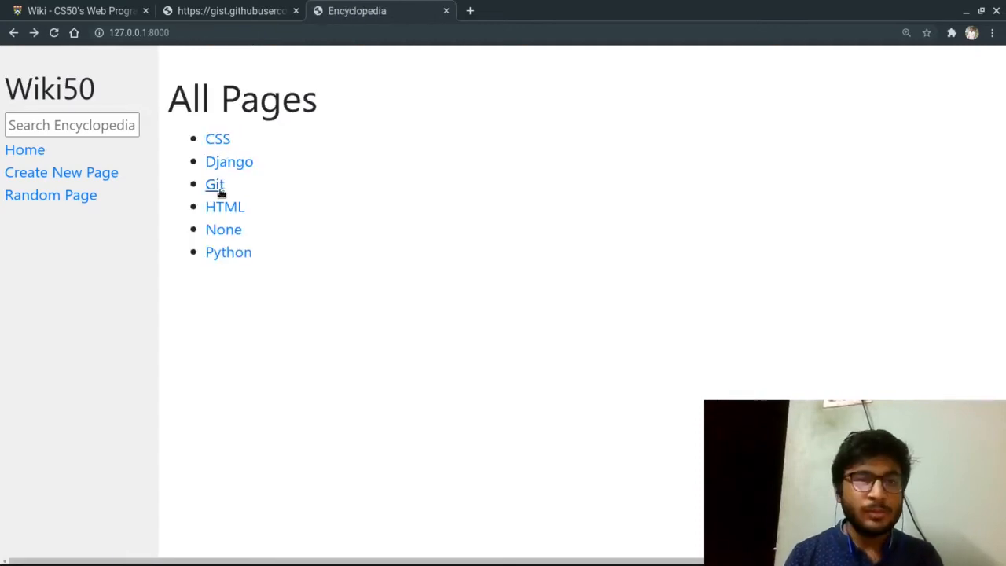
{"action": "left_click", "coordinate": [225, 206]}
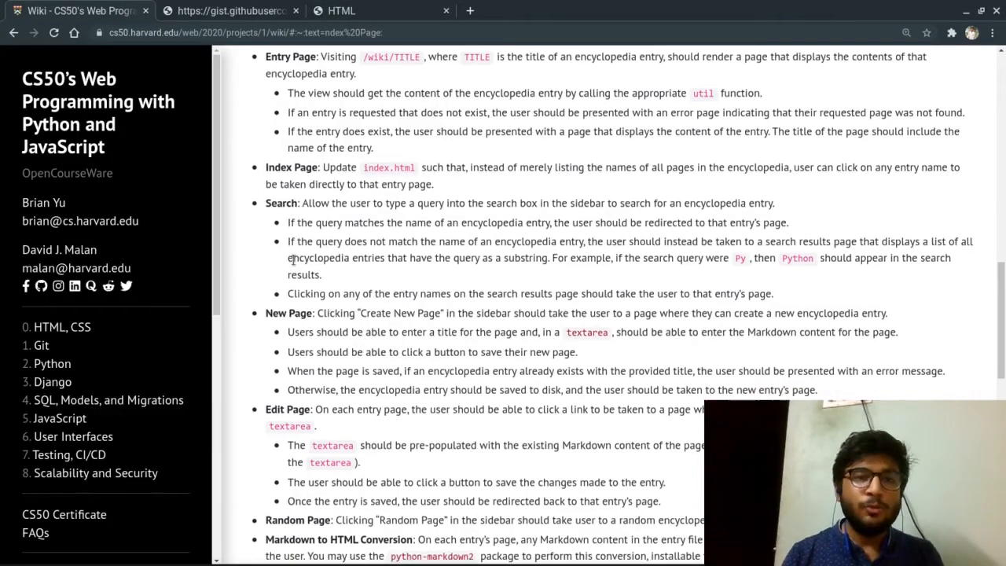
{"action": "scroll", "scroll_direction": "down", "scroll_amount": 3}
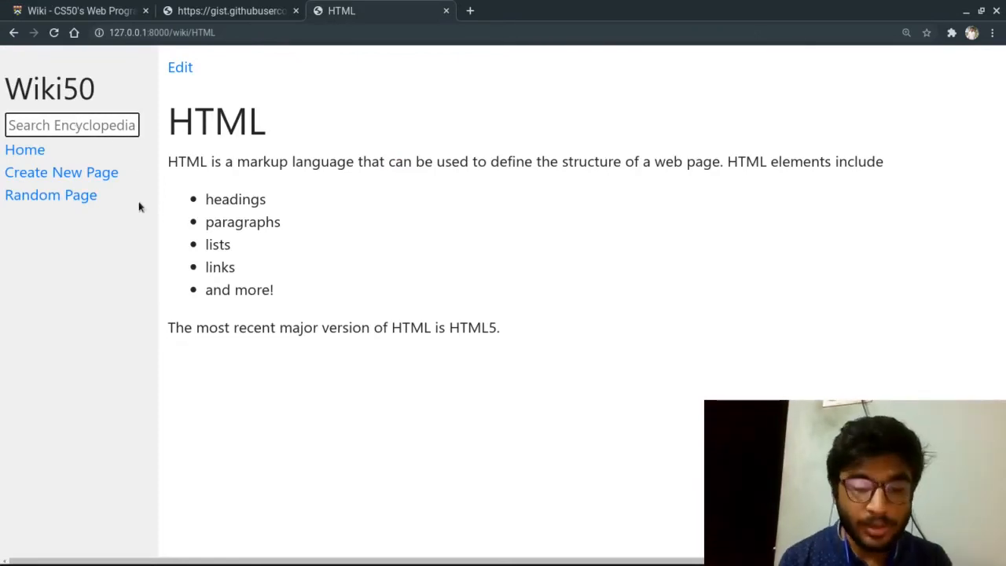
Search 'Django' to reach its page, then run an unmatched query showing No Pages Found.
{"action": "type", "text": "Djan"}
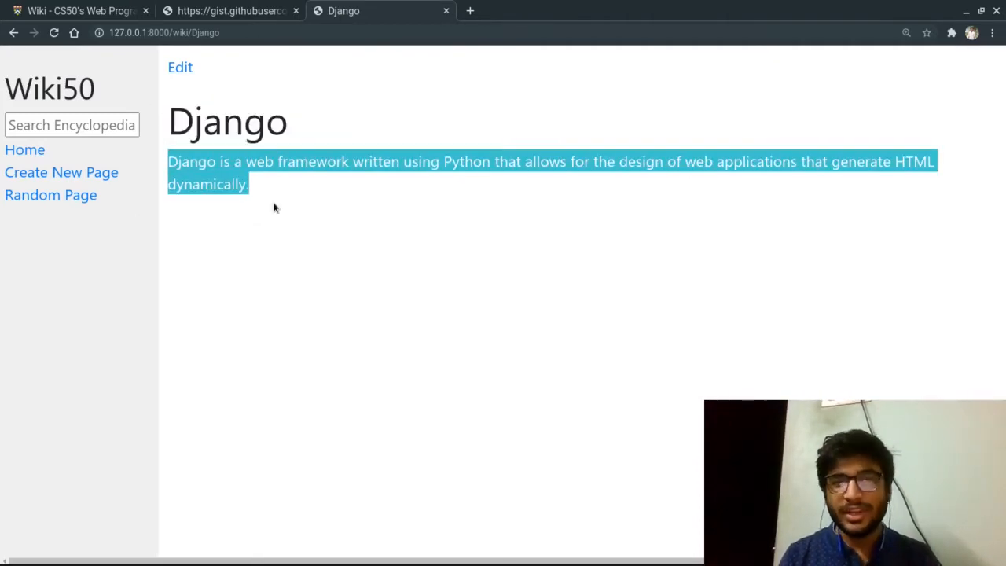
{"action": "type", "text": "p"}
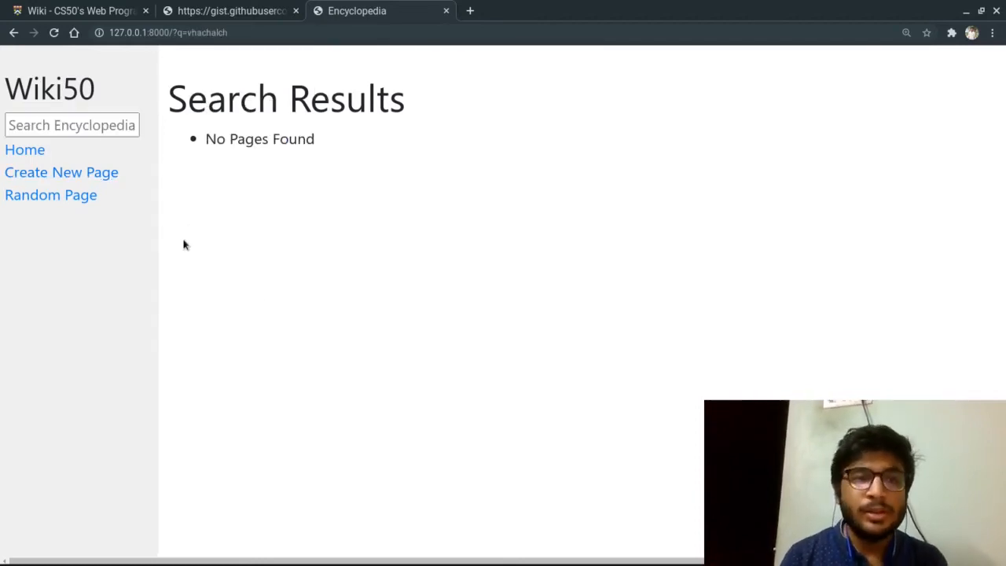
{"action": "left_click", "coordinate": [79, 10]}
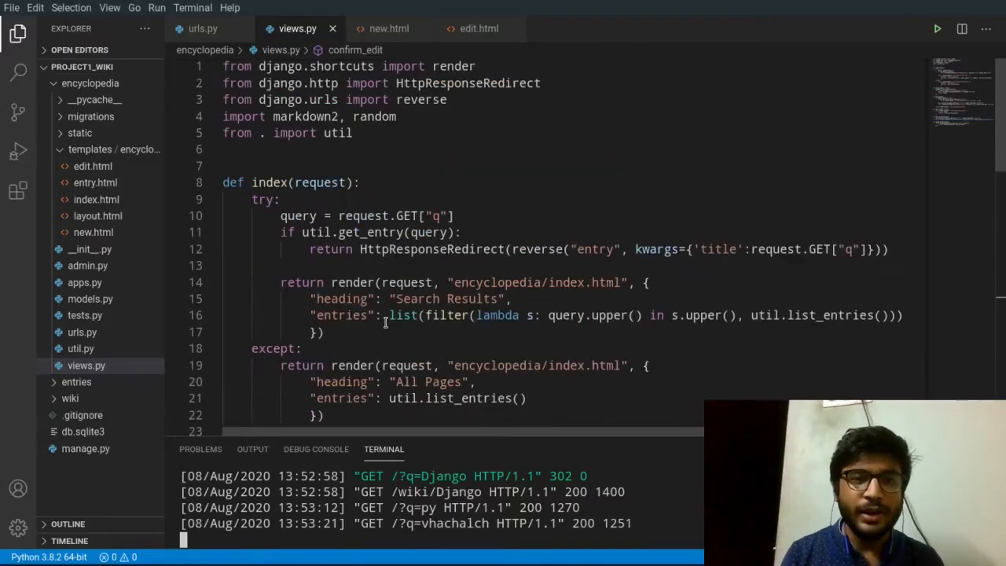
Scroll through the index view's exact-match redirect and substring search code in views.py.
{"action": "scroll", "scroll_direction": "down", "scroll_amount": 3}
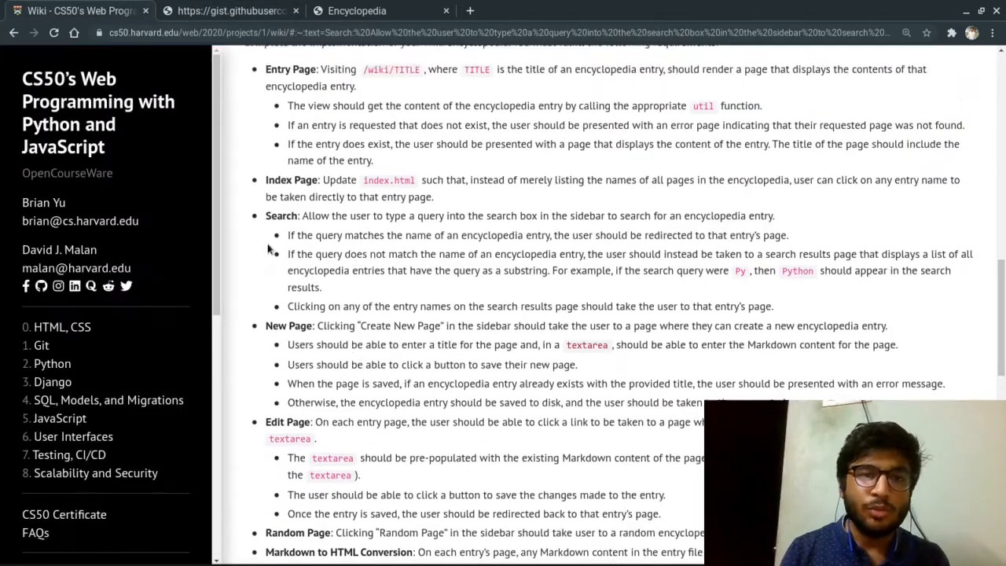
Copy the raw Markdown Guide source into the new entry form's content field.
{"action": "scroll", "scroll_direction": "down", "scroll_amount": 3}
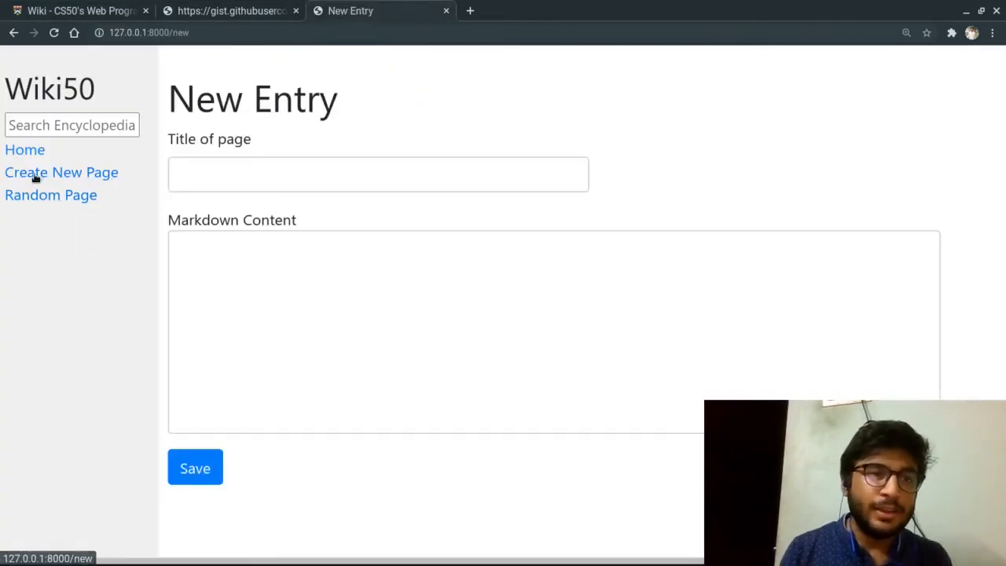
{"action": "type", "text": "MA"}
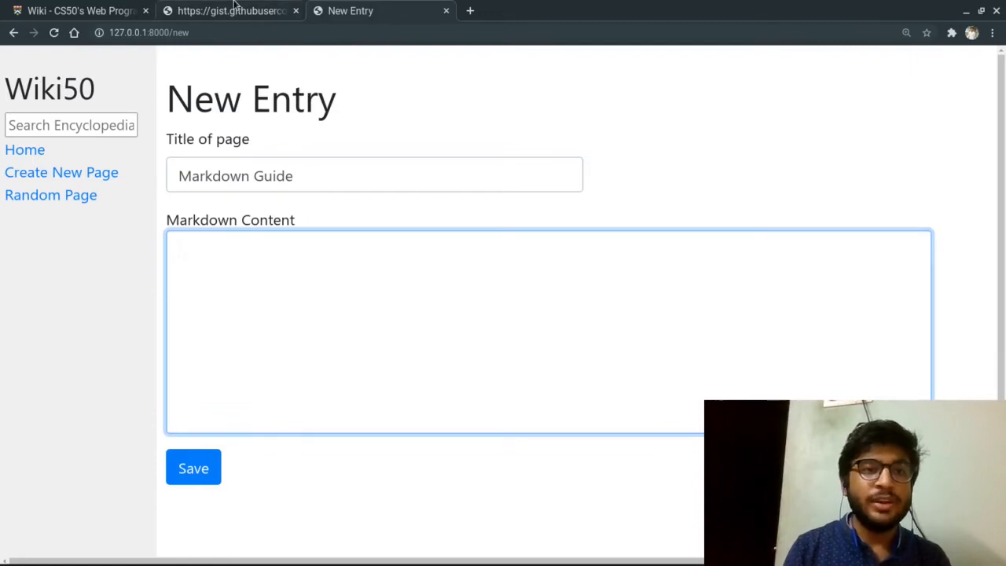
{"action": "left_click", "coordinate": [230, 10]}
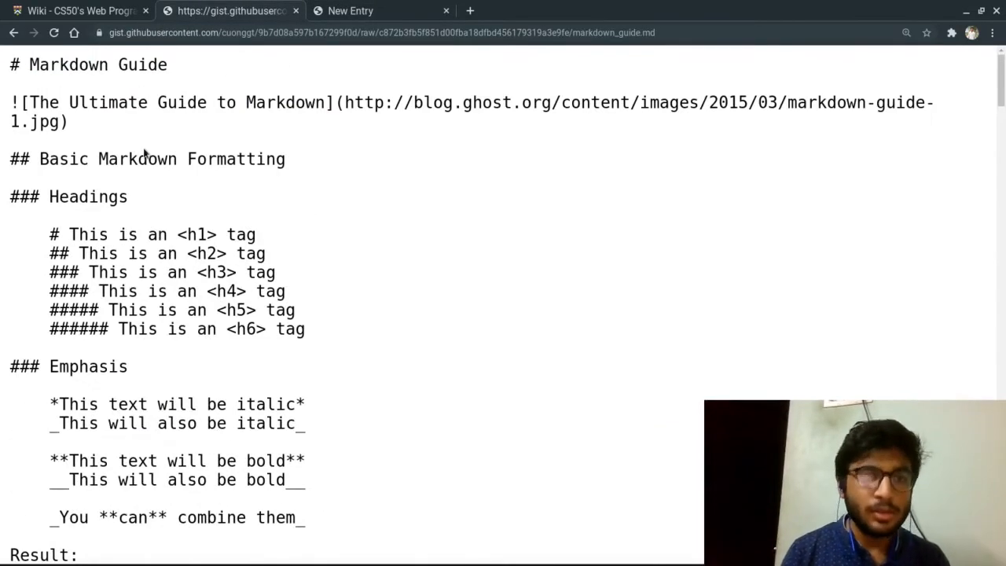
{"action": "left_click", "coordinate": [381, 11]}
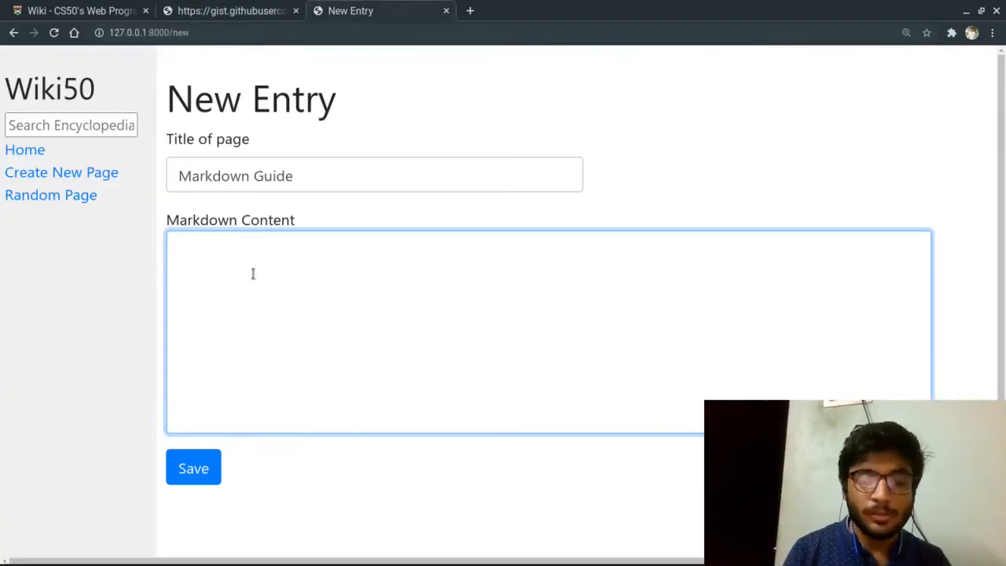
{"action": "left_click", "coordinate": [194, 468]}
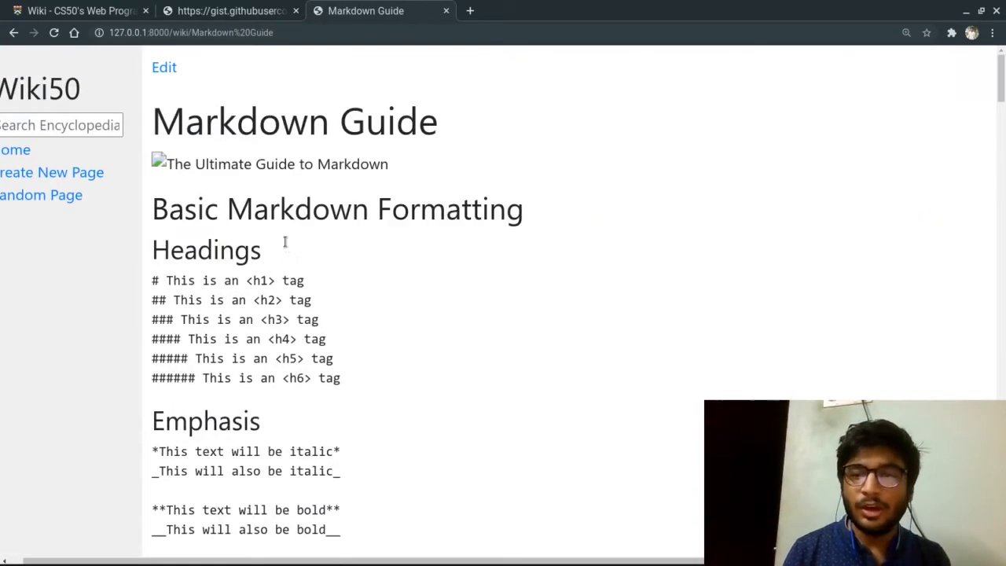
Scroll through the rendered Markdown Guide page in Wiki50.
{"action": "scroll", "scroll_direction": "down", "scroll_amount": 3}
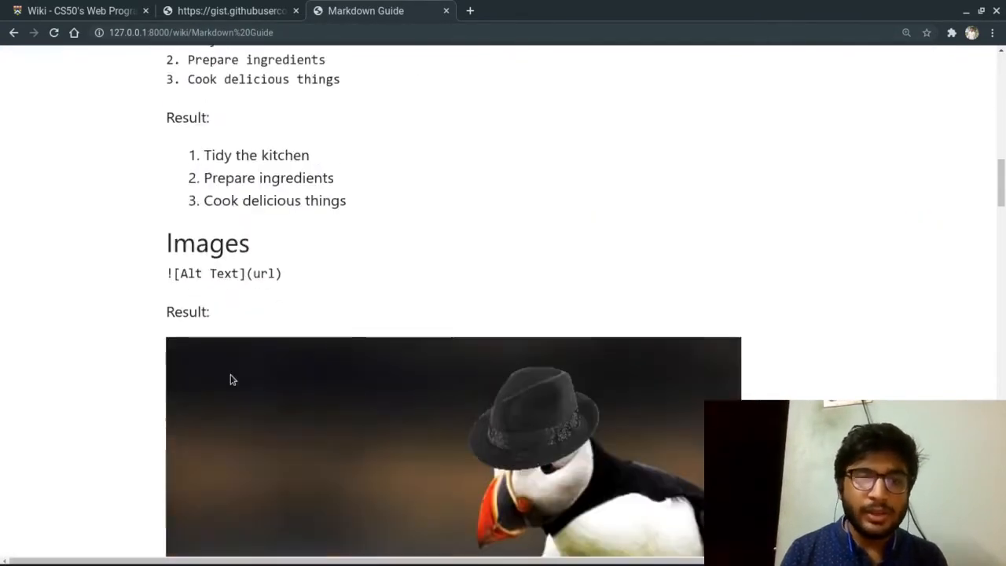
{"action": "scroll", "scroll_direction": "down", "scroll_amount": 3}
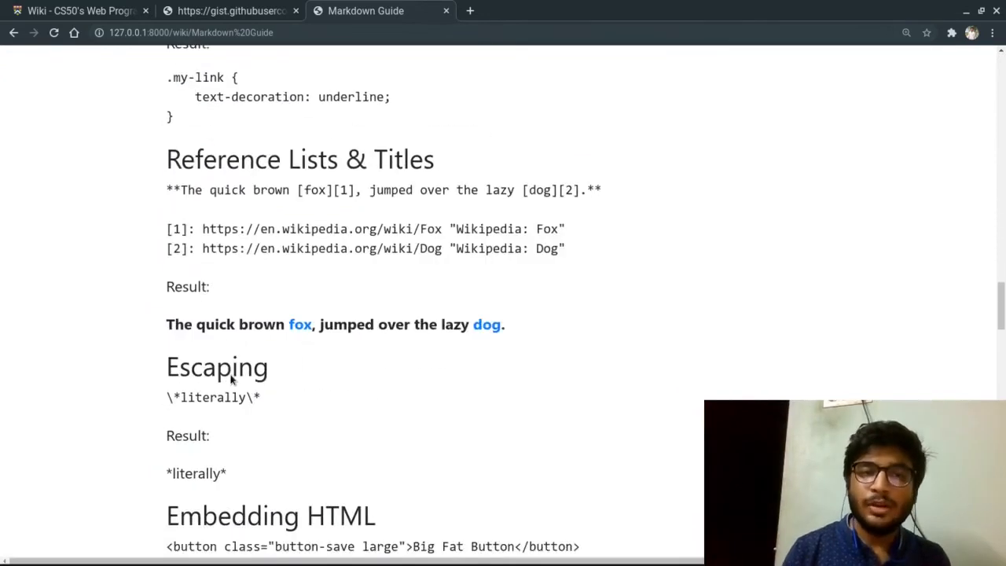
{"action": "scroll", "scroll_direction": "down", "scroll_amount": 3}
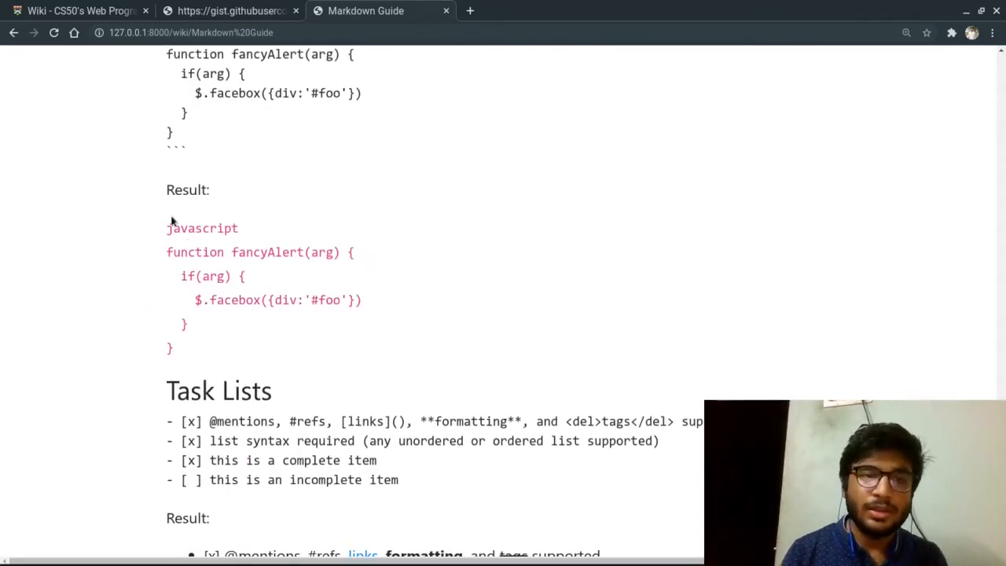
{"action": "scroll", "scroll_direction": "down", "scroll_amount": 3}
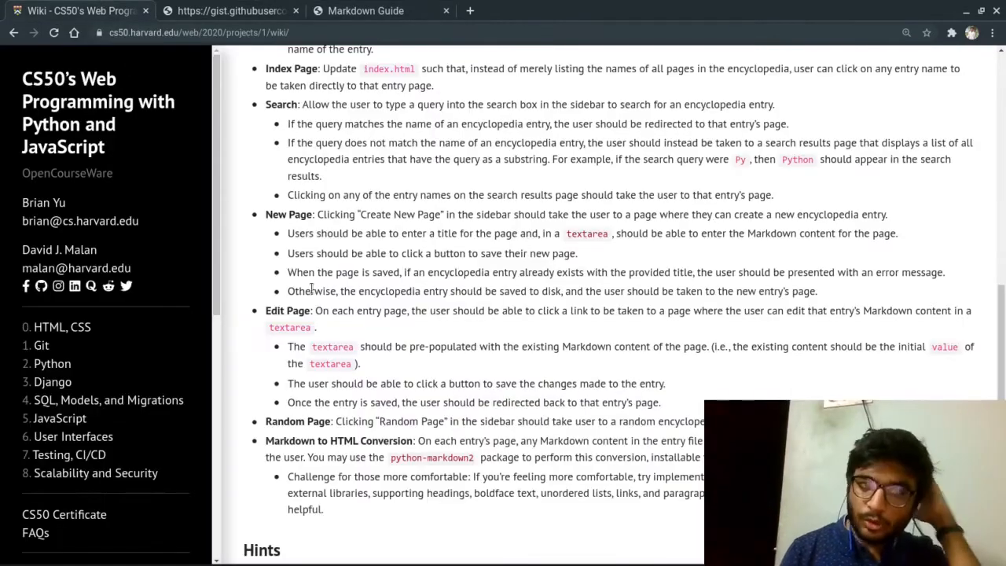
{"action": "left_click", "coordinate": [366, 10]}
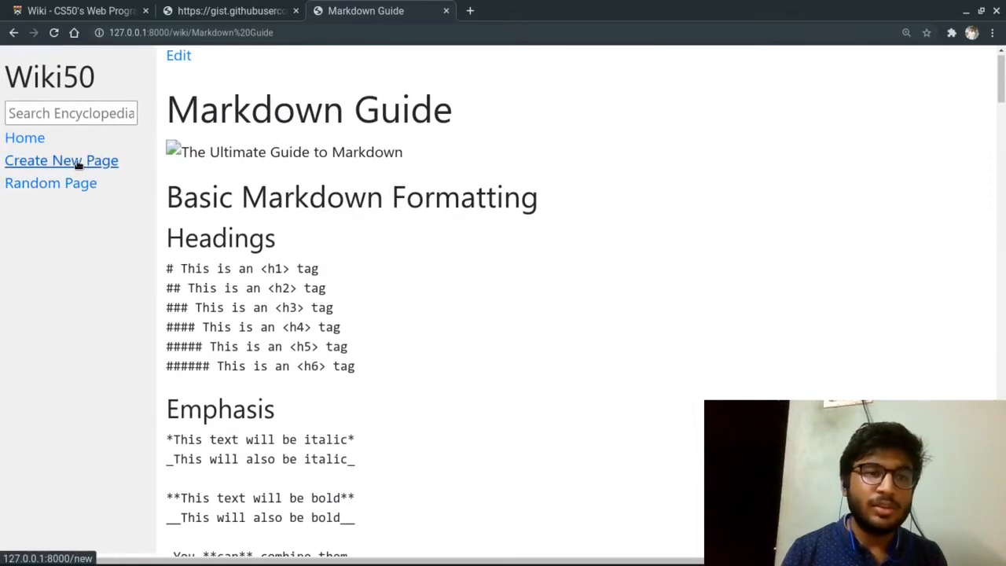
Submit a new entry titled 'CSS' with content 'test'.
{"action": "type", "text": "CSS"}
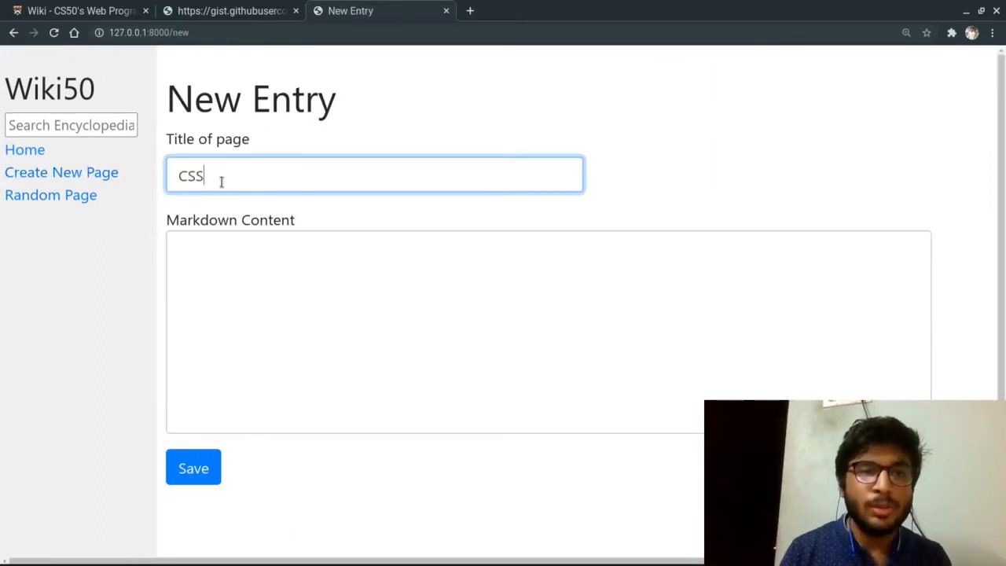
{"action": "left_click", "coordinate": [193, 467]}
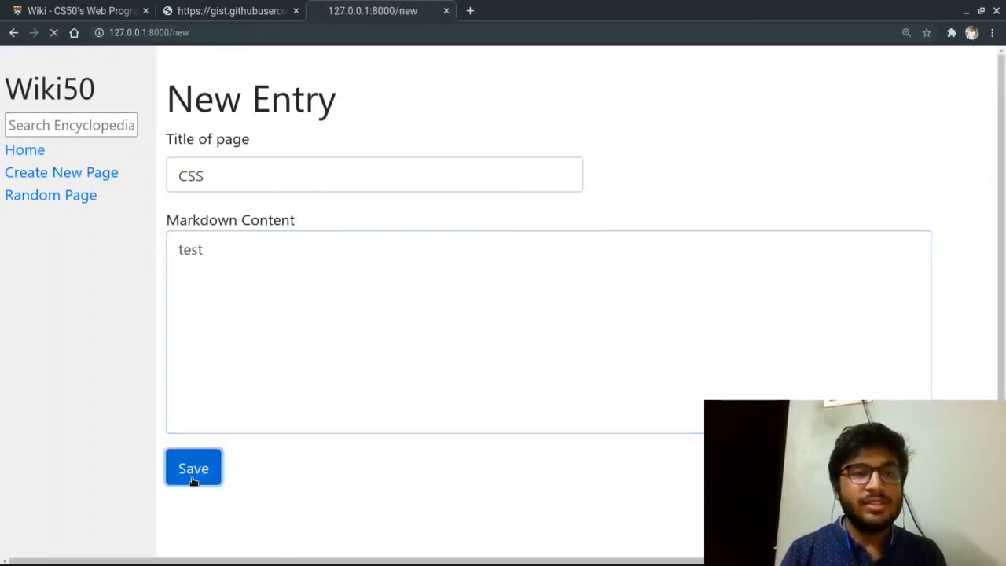
{"action": "left_click", "coordinate": [193, 467]}
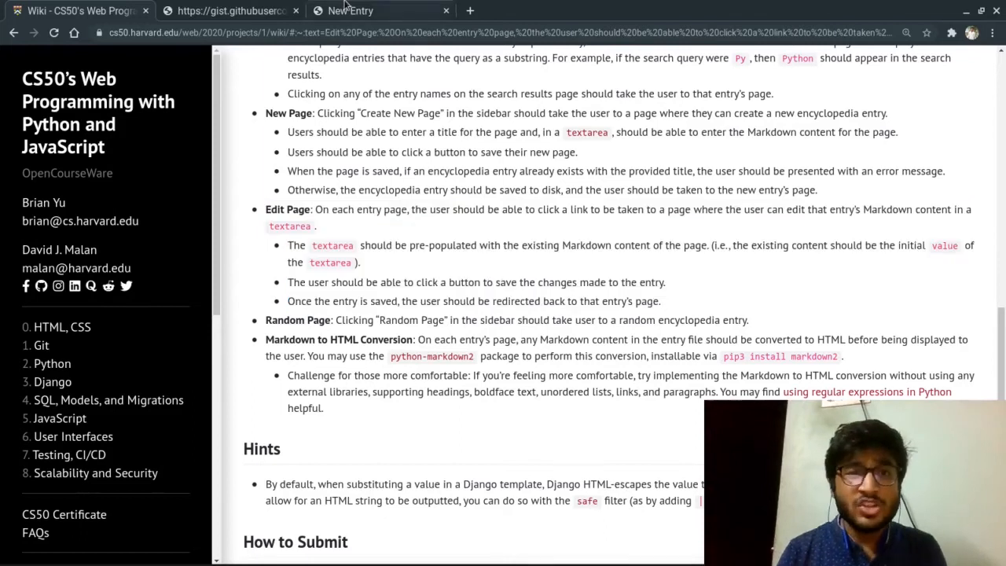
Edit the CSS entry to add the line 'This is a test.' and confirm changes.
{"action": "left_click", "coordinate": [379, 11]}
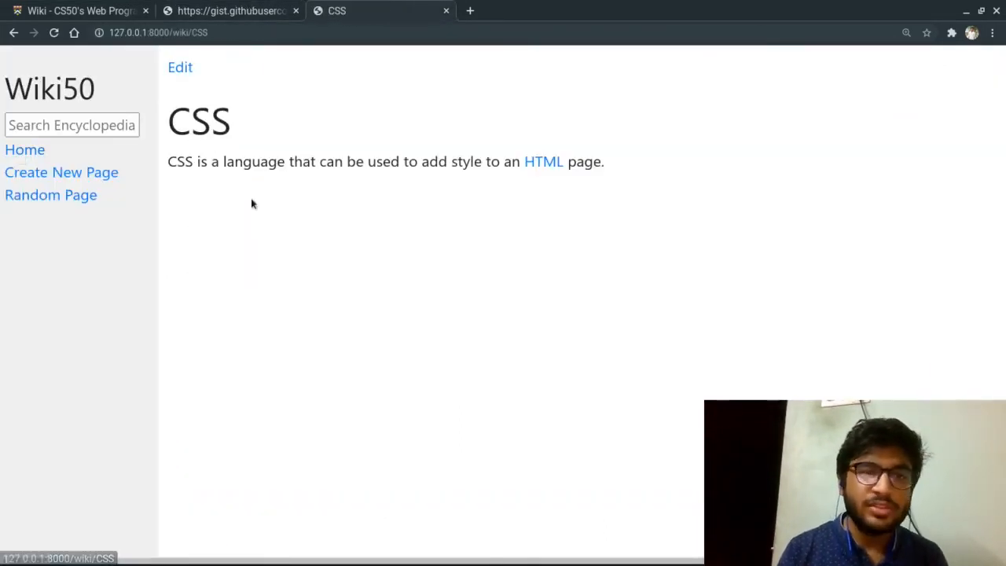
{"action": "left_click", "coordinate": [180, 67]}
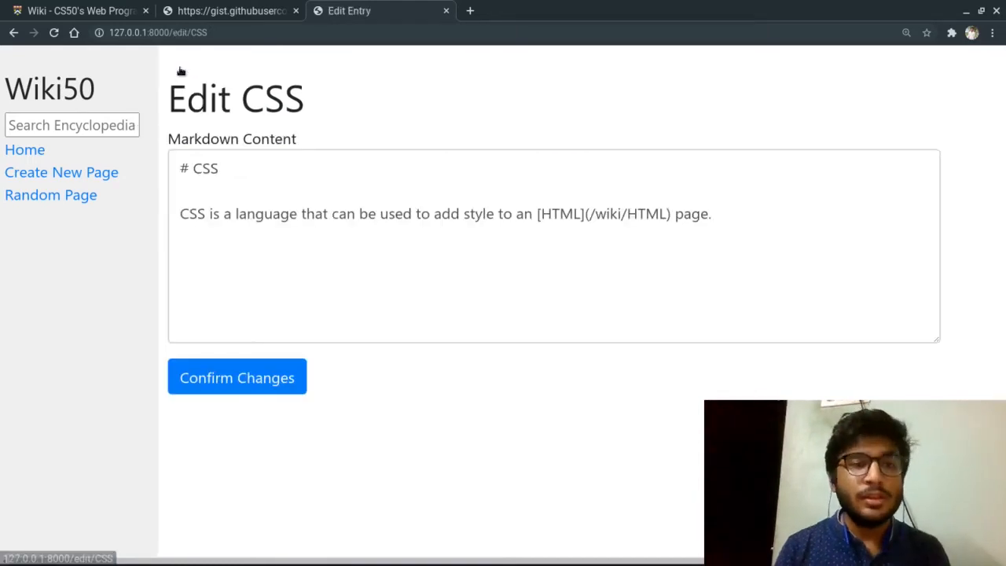
{"action": "left_click", "coordinate": [756, 242]}
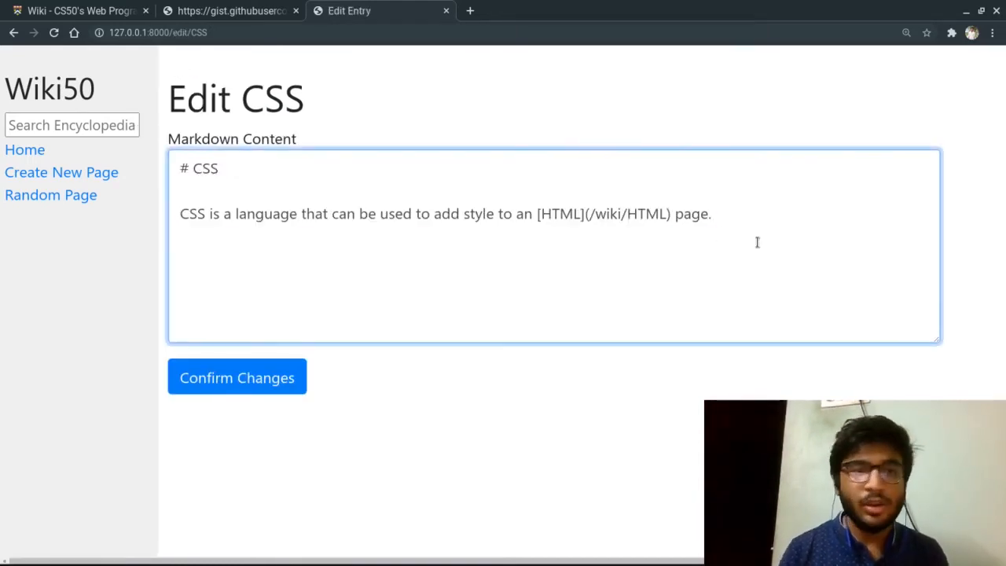
{"action": "type", "text": "This"}
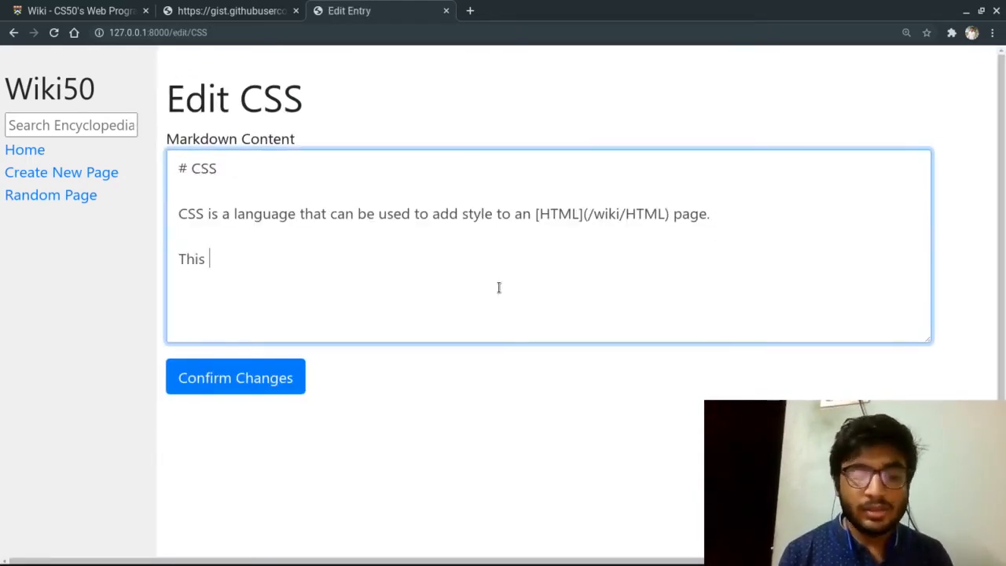
{"action": "type", "text": "is a t"}
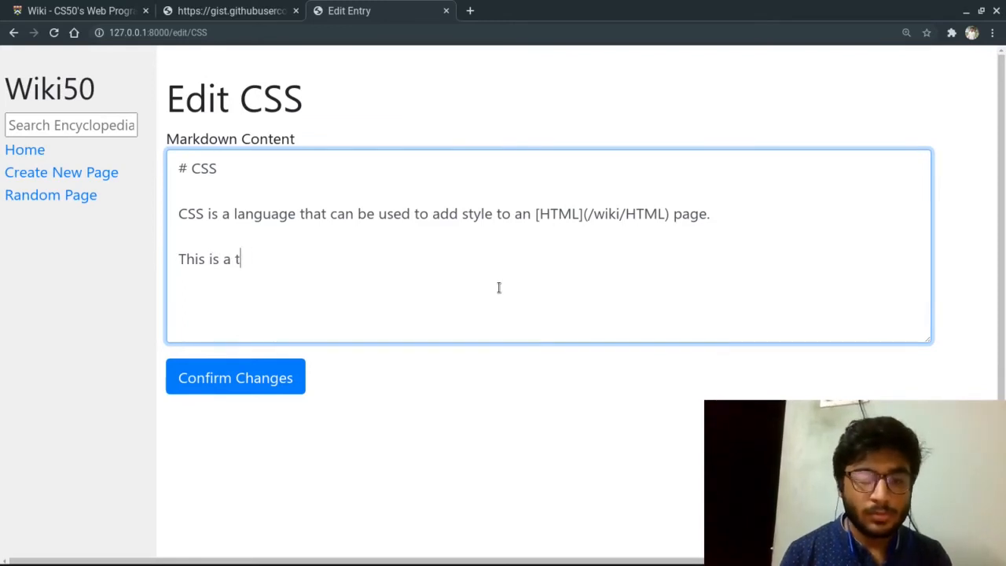
{"action": "left_click", "coordinate": [235, 377]}
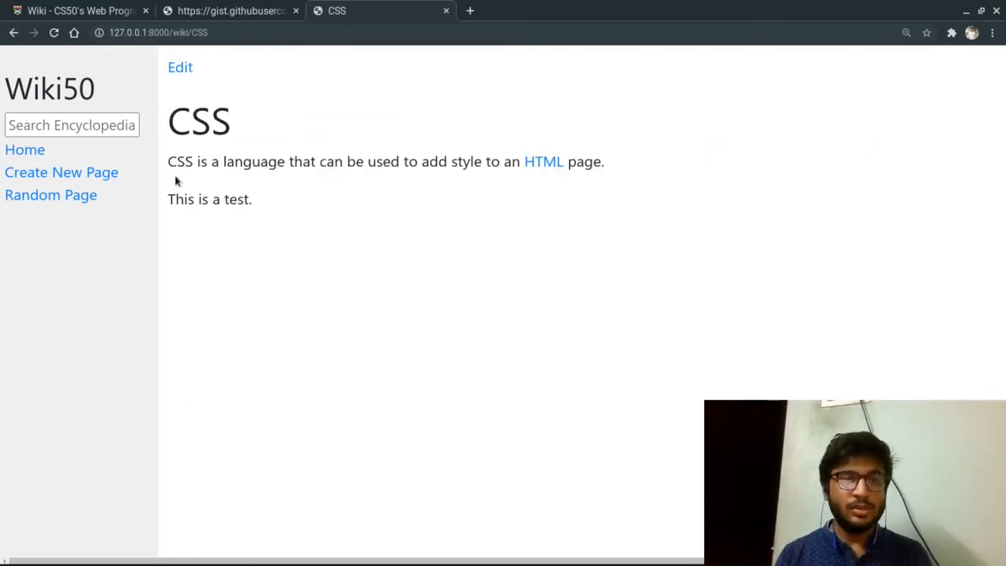
Use Random Page twice to open the HTML and Git entries.
{"action": "left_click", "coordinate": [25, 149]}
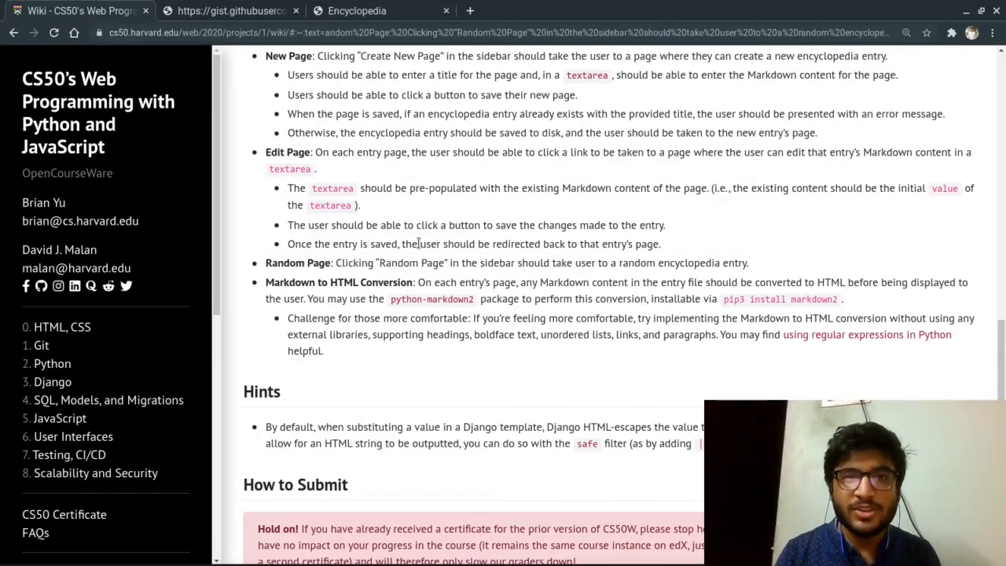
{"action": "left_click", "coordinate": [380, 10]}
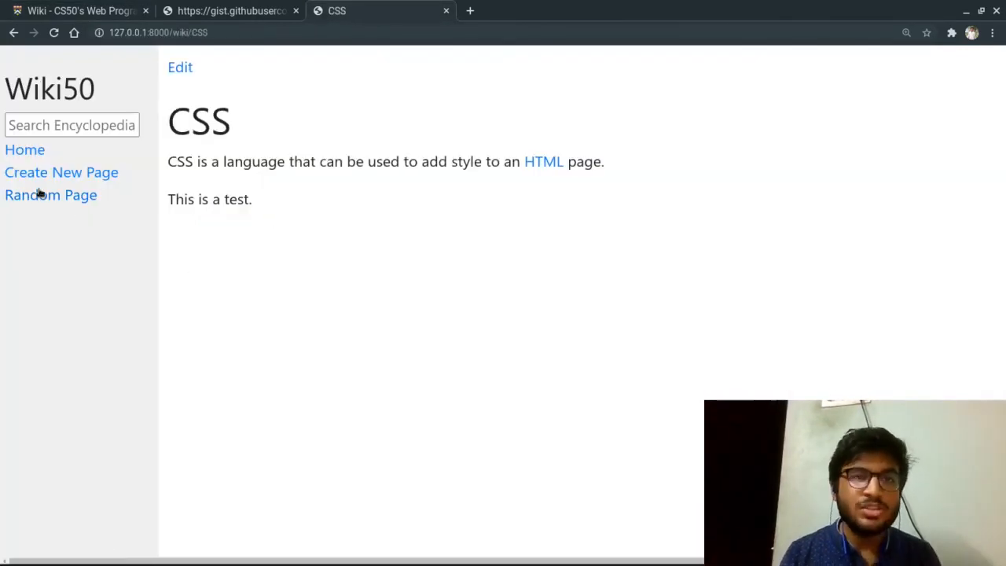
{"action": "left_click", "coordinate": [543, 162]}
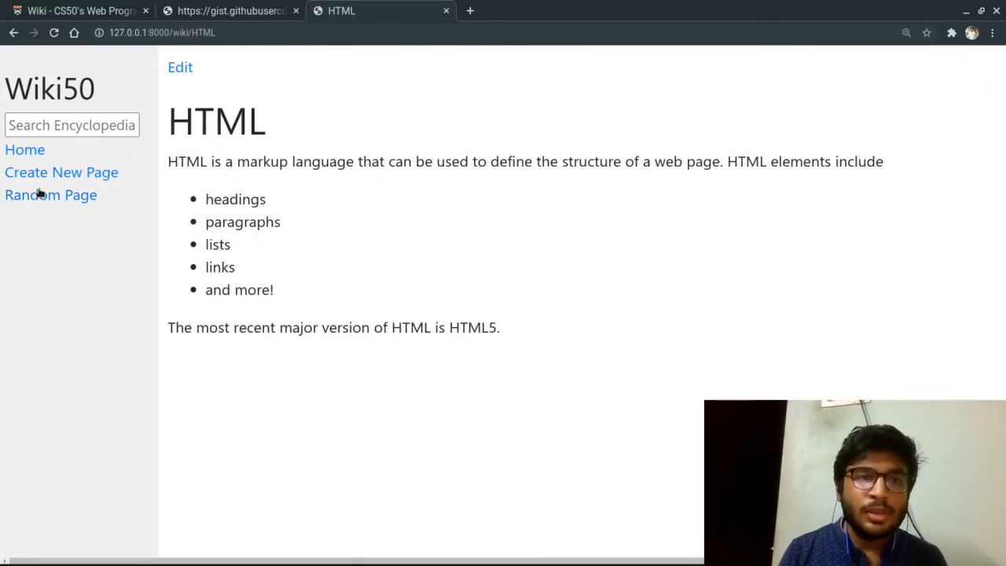
{"action": "left_click", "coordinate": [50, 194]}
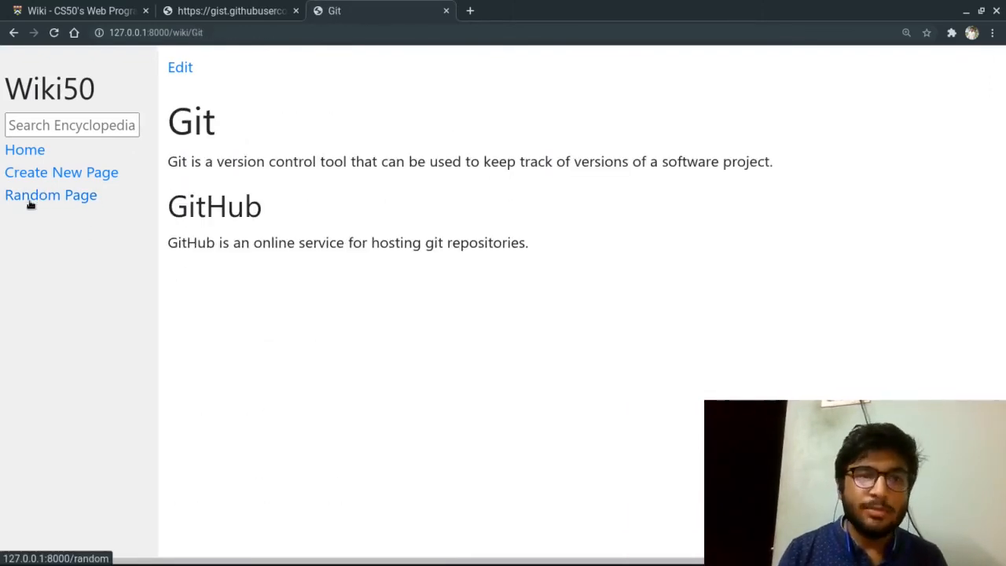
{"action": "key", "text": "alt+tab"}
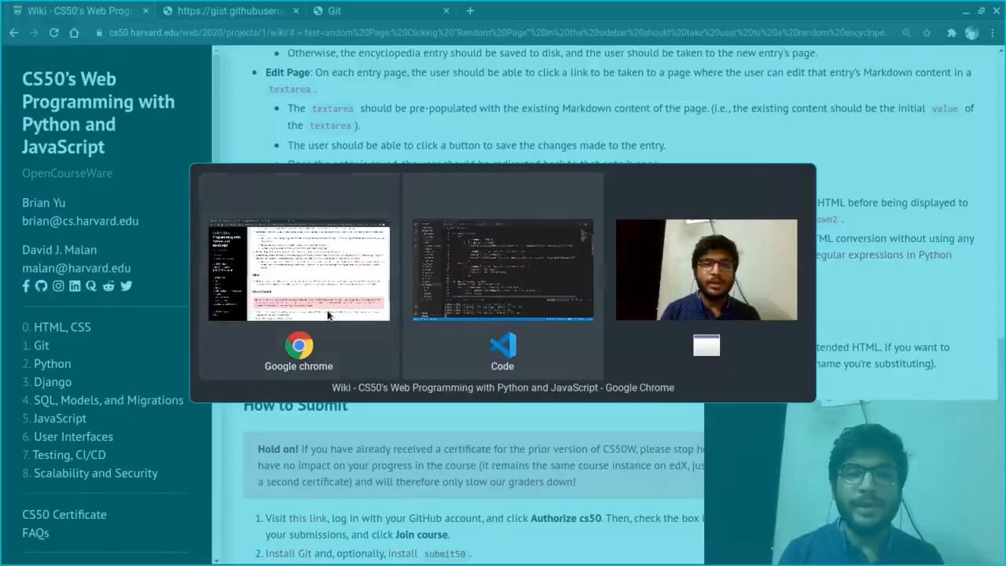
{"action": "left_click", "coordinate": [502, 272]}
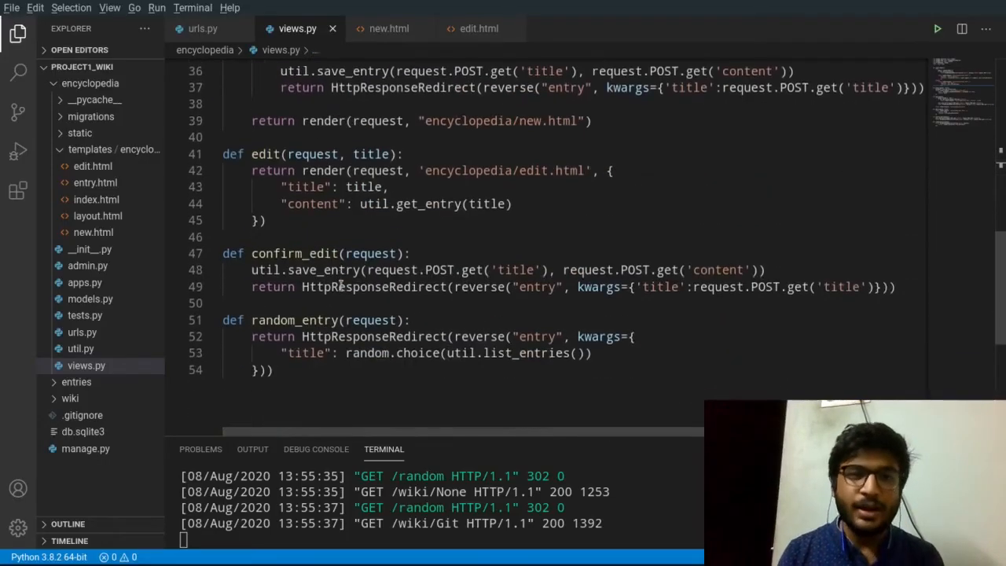
{"action": "scroll", "scroll_direction": "down", "scroll_amount": 3}
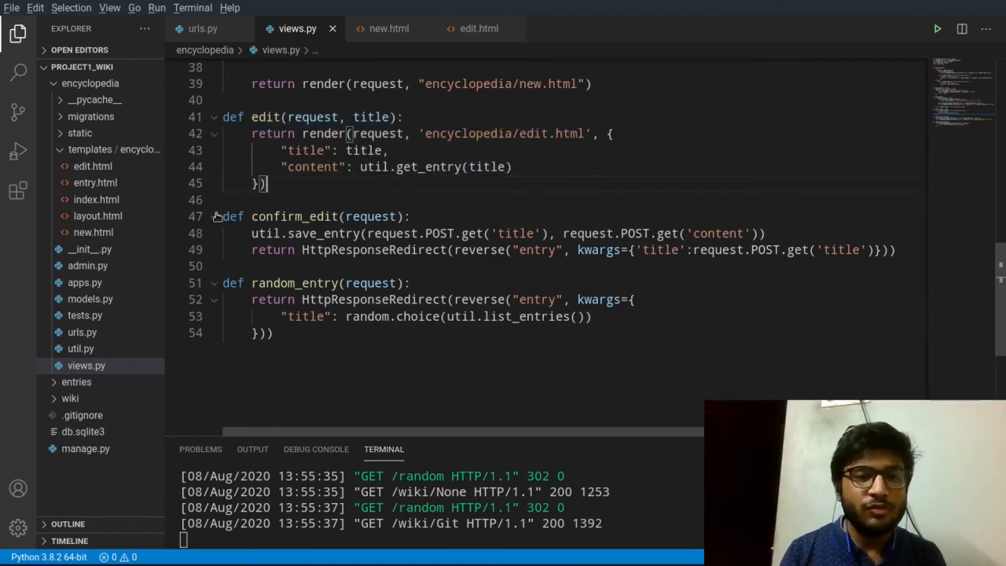
{"action": "left_click", "coordinate": [448, 250]}
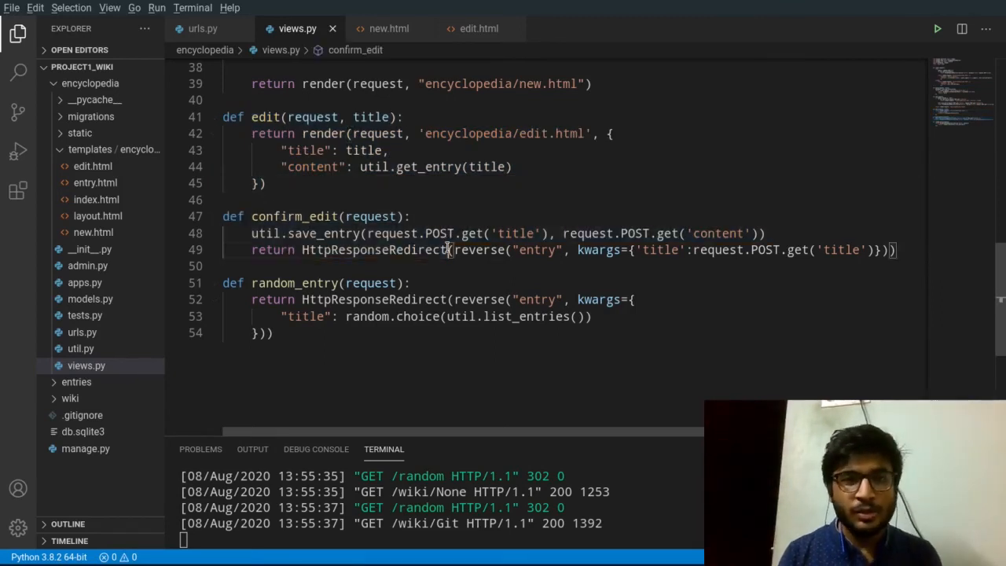
{"action": "mouse_move", "coordinate": [334, 184]}
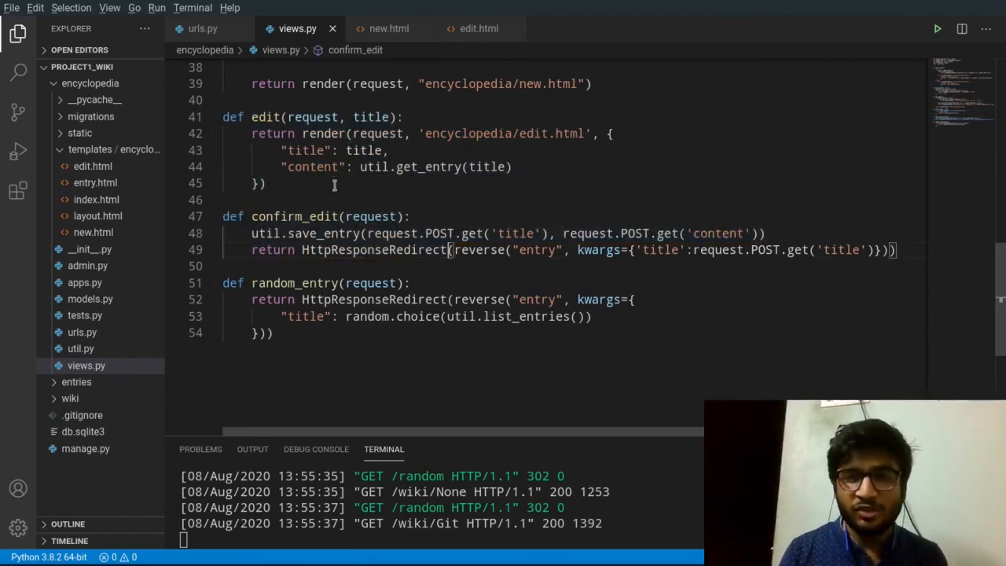
{"action": "left_click", "coordinate": [388, 28]}
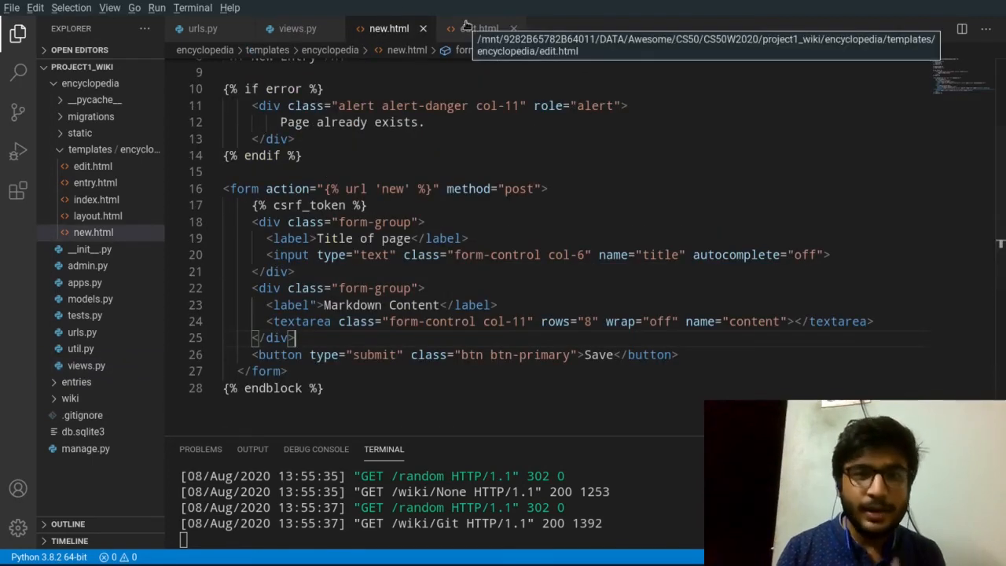
{"action": "left_click", "coordinate": [326, 11]}
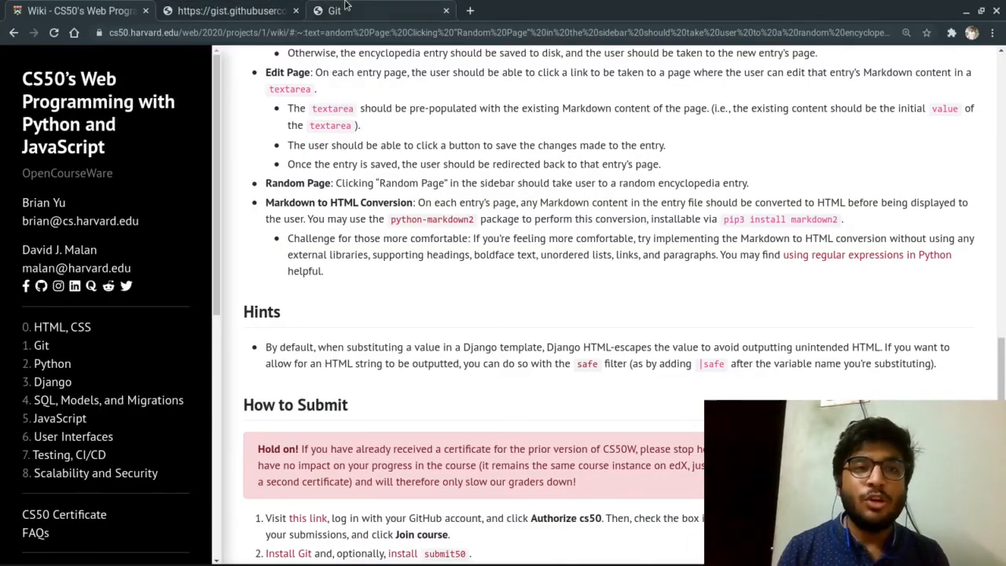